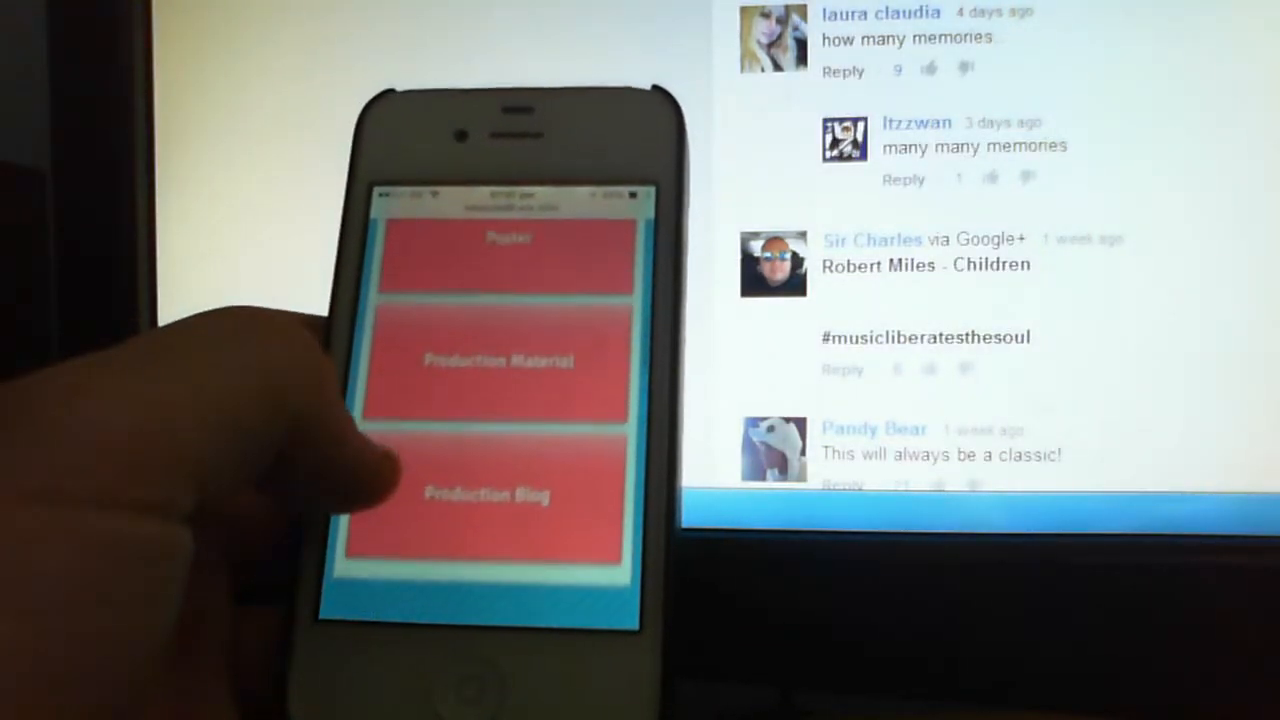
Open the blog's Production Material page showing the final shoot write-up.
{"action": "left_click", "coordinate": [500, 360]}
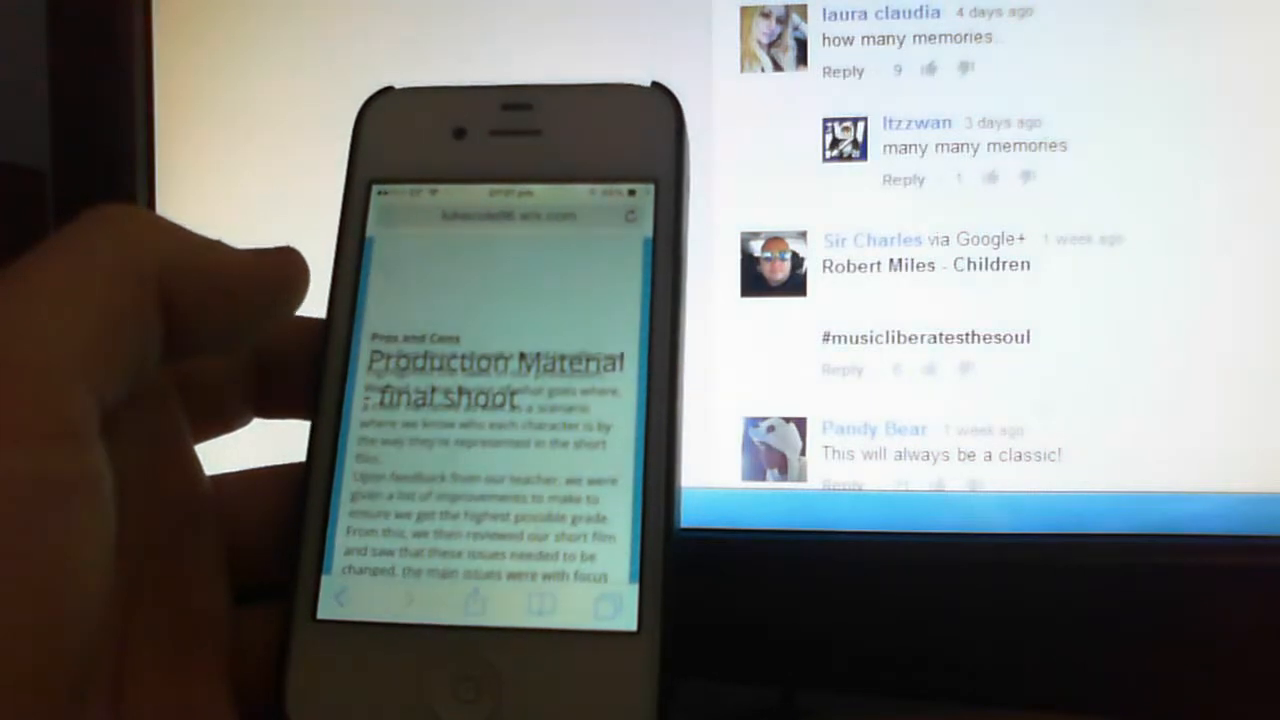